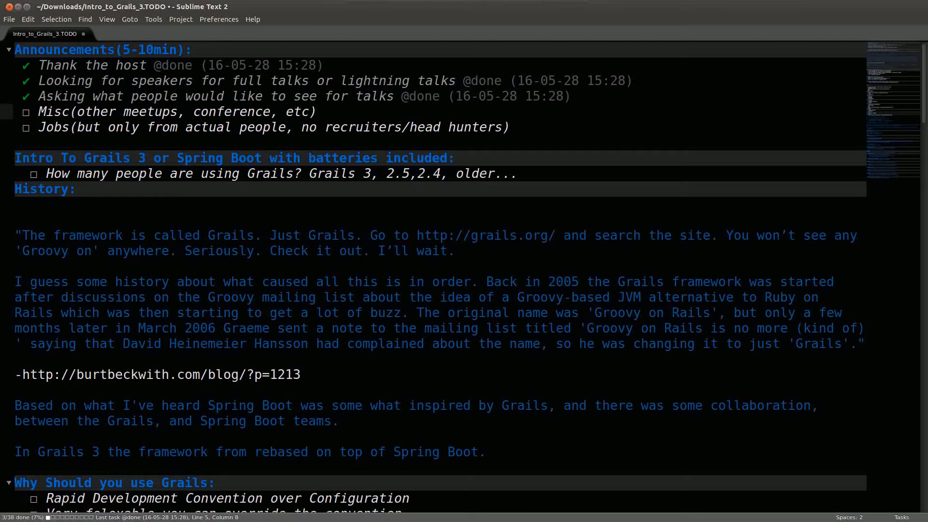
# Switch to Google Chrome showing the GR8Conf US 2016 site.
pyautogui.click(71, 112)
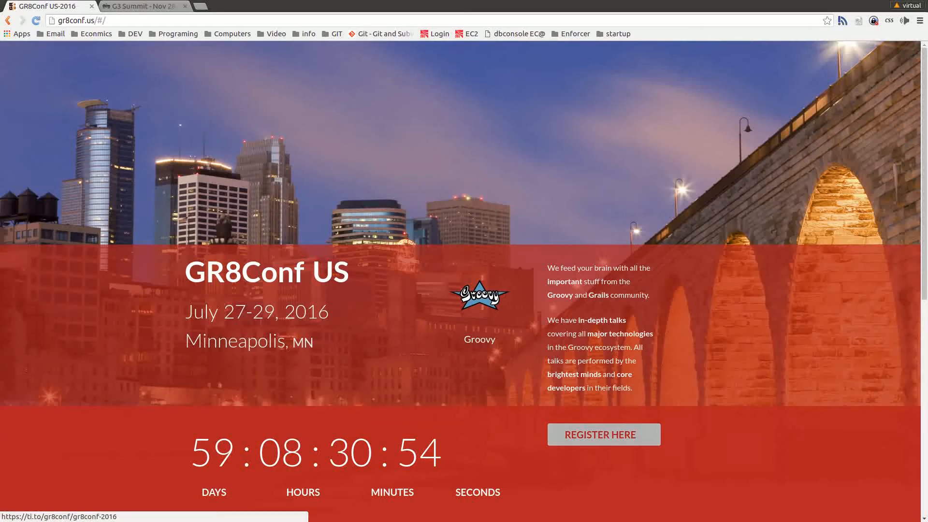
# Open the GR8Conf 2016 ticket page via Register Here, then return to Sublime Text.
pyautogui.click(602, 434)
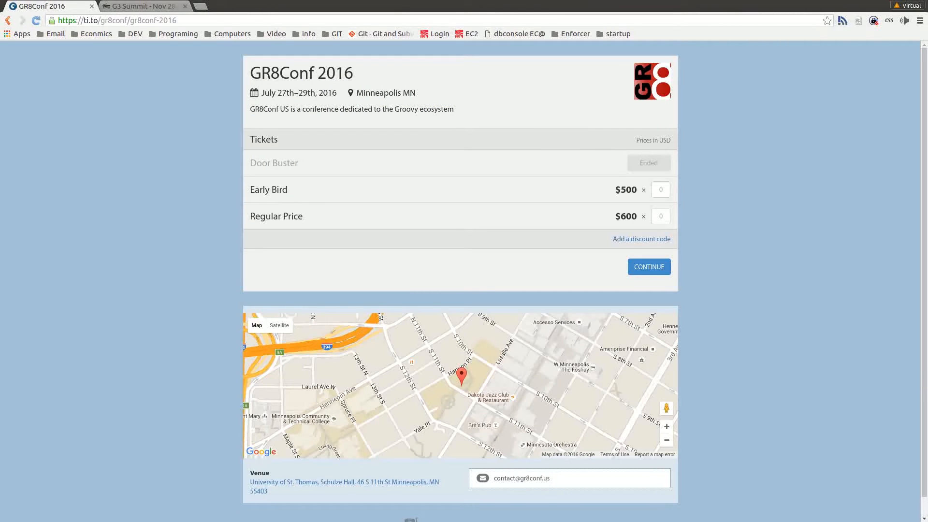
pyautogui.click(142, 7)
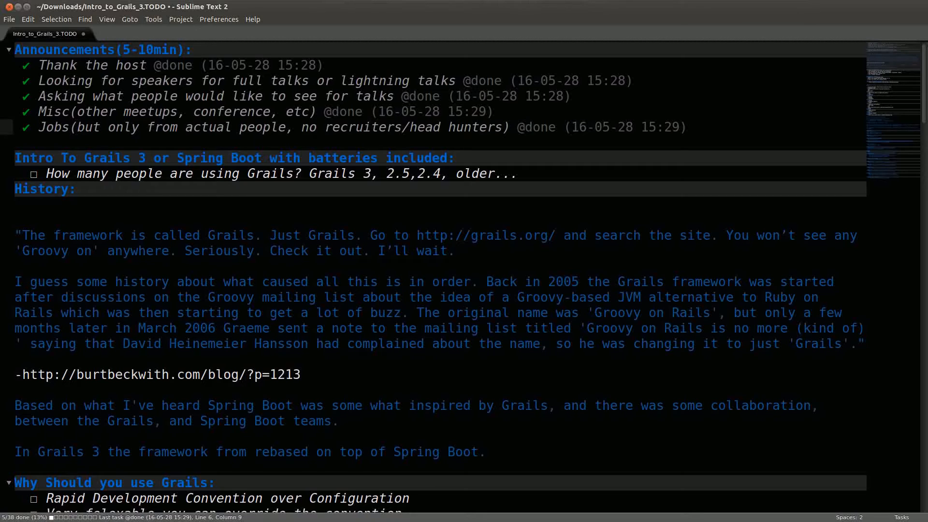
pyautogui.click(76, 127)
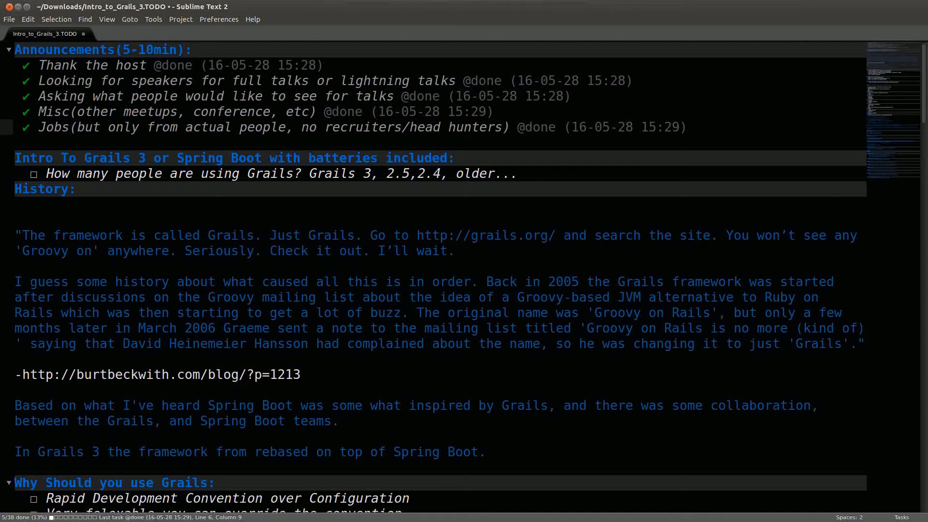
pyautogui.click(76, 127)
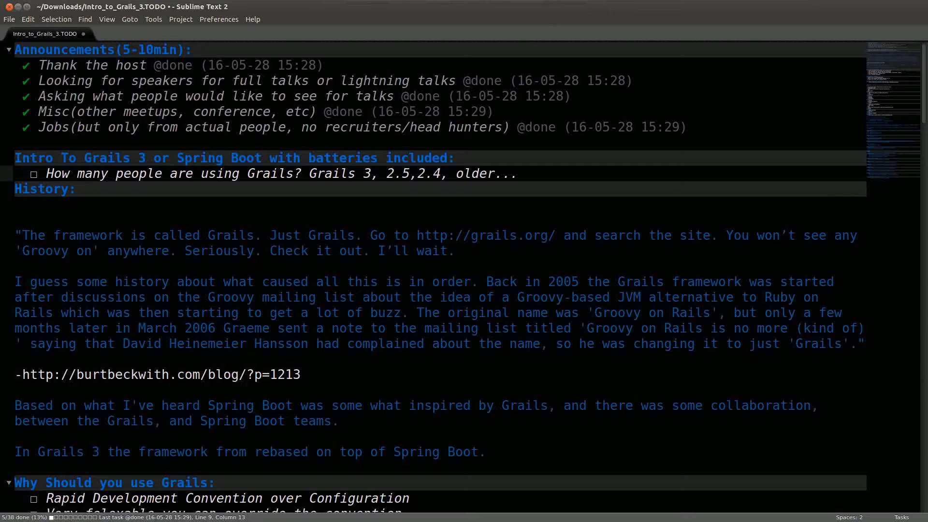
pyautogui.click(107, 174)
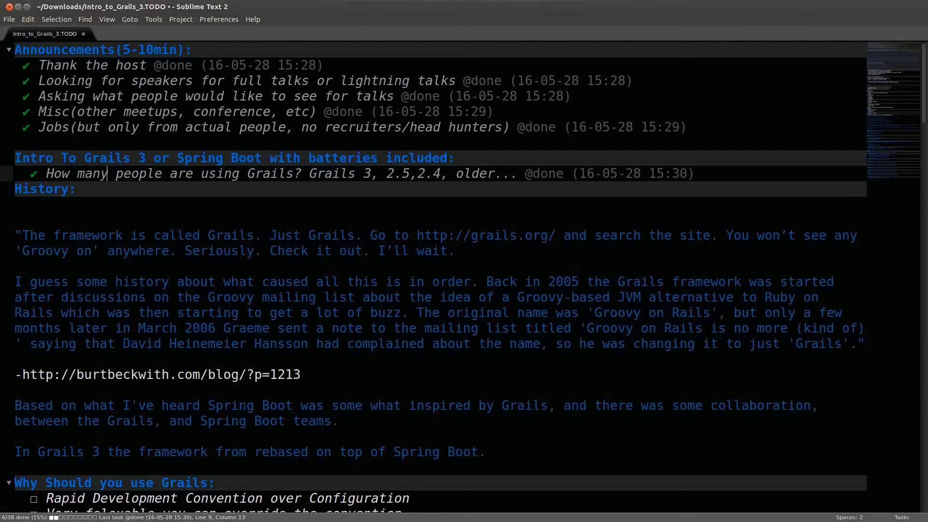
pyautogui.scroll(-3)
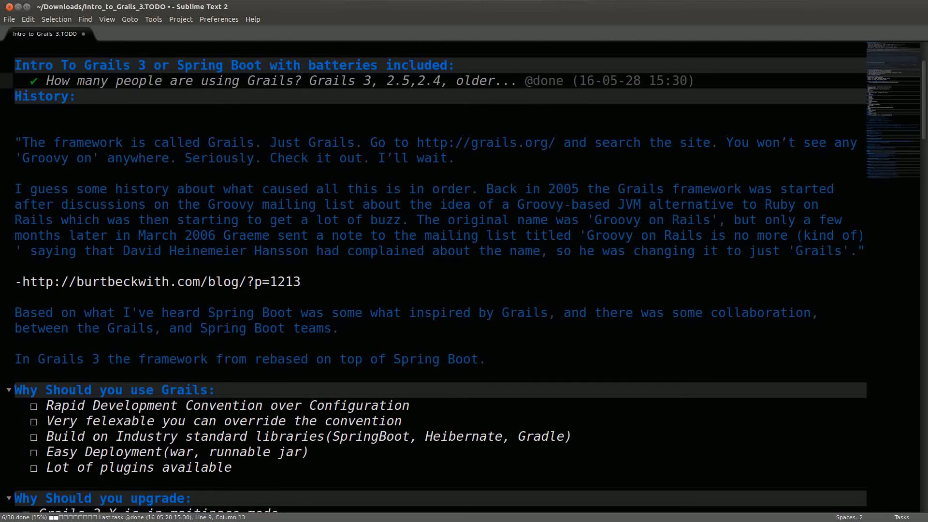
pyautogui.click(108, 81)
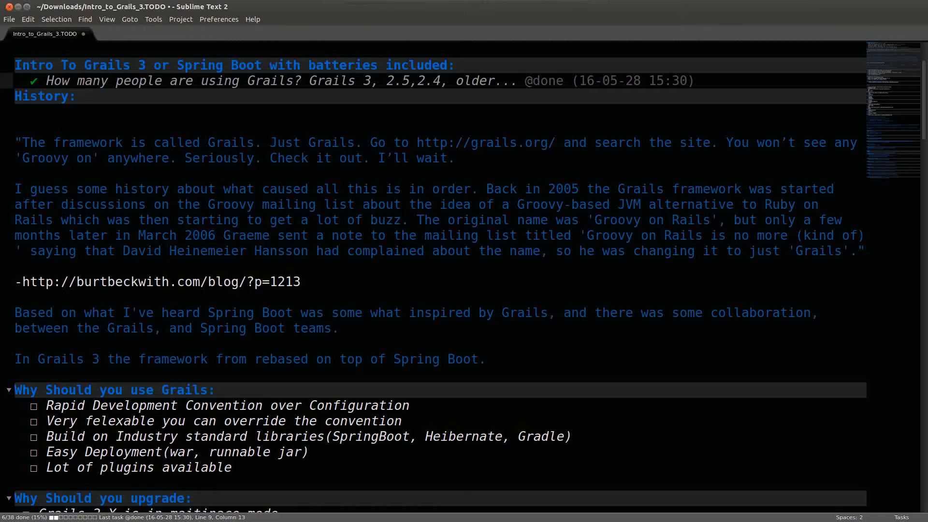
pyautogui.click(109, 81)
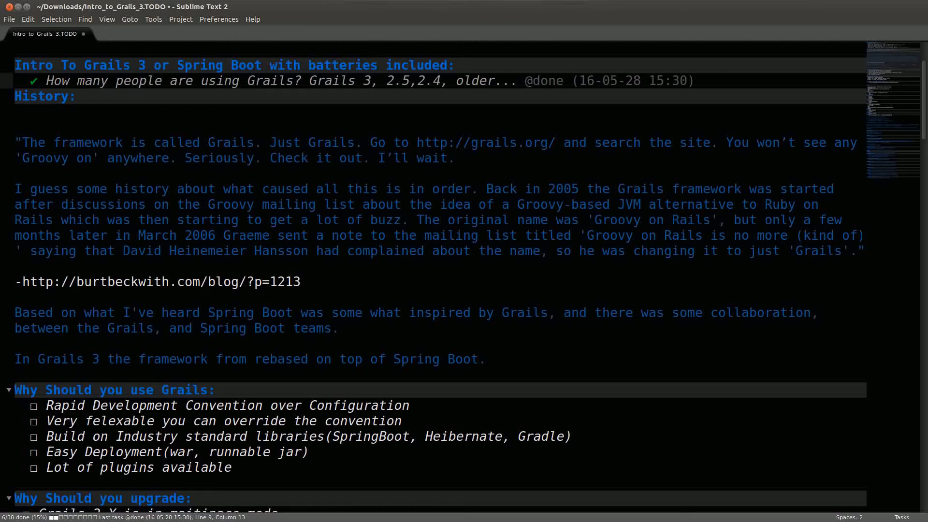
pyautogui.moveTo(123, 250); pyautogui.dragTo(864, 266)
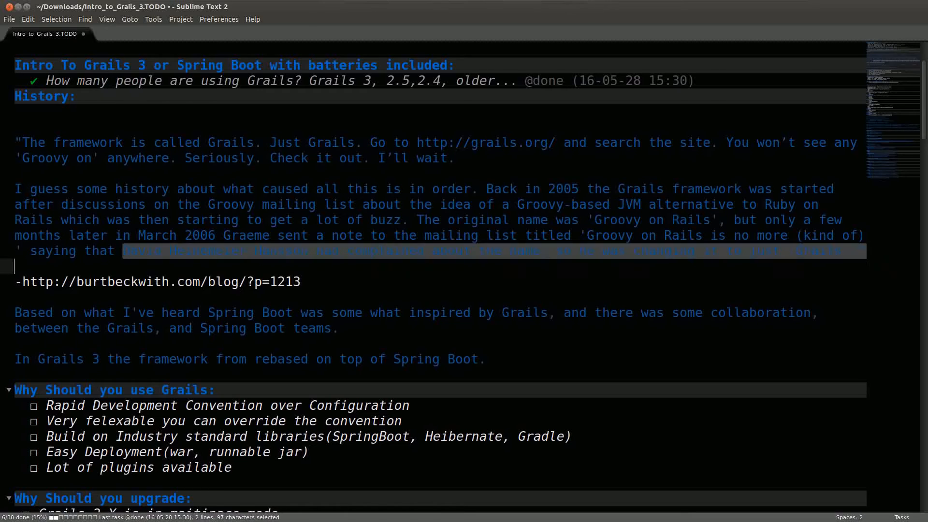
pyautogui.click(15, 265)
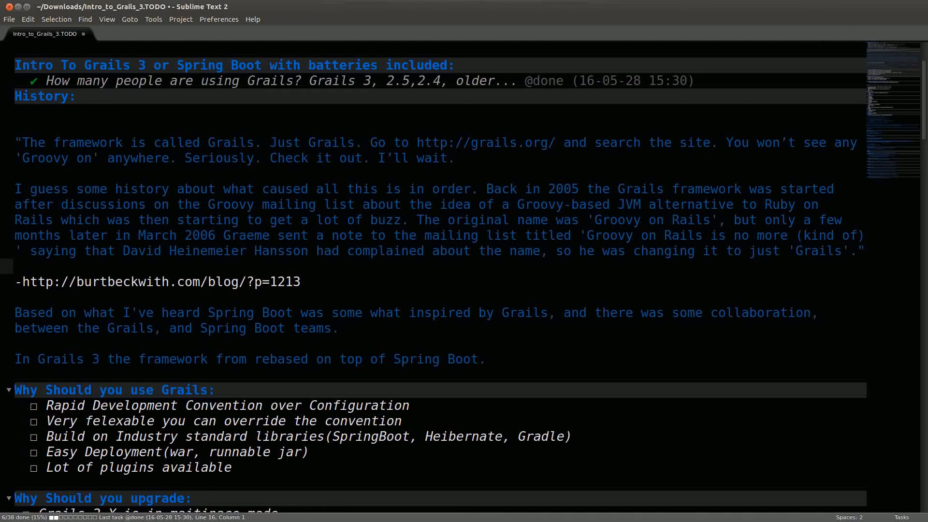
pyautogui.click(16, 266)
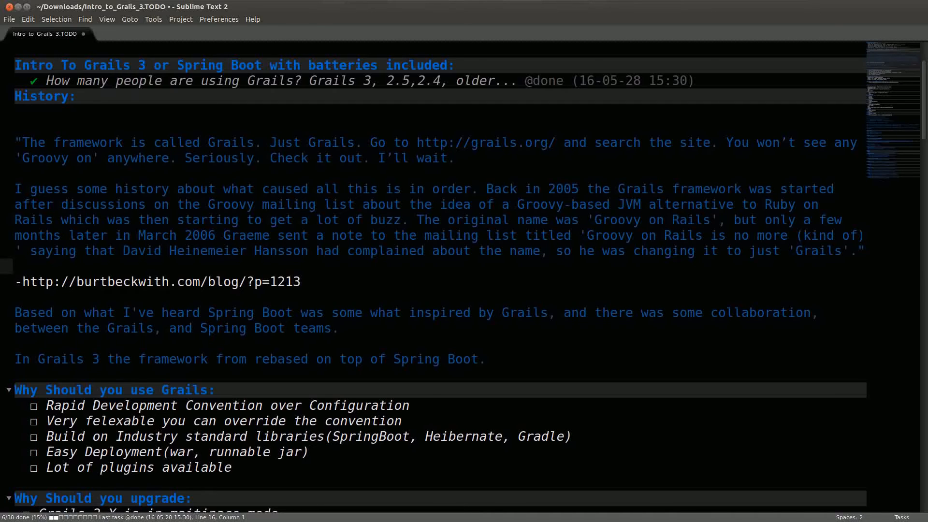
pyautogui.click(16, 267)
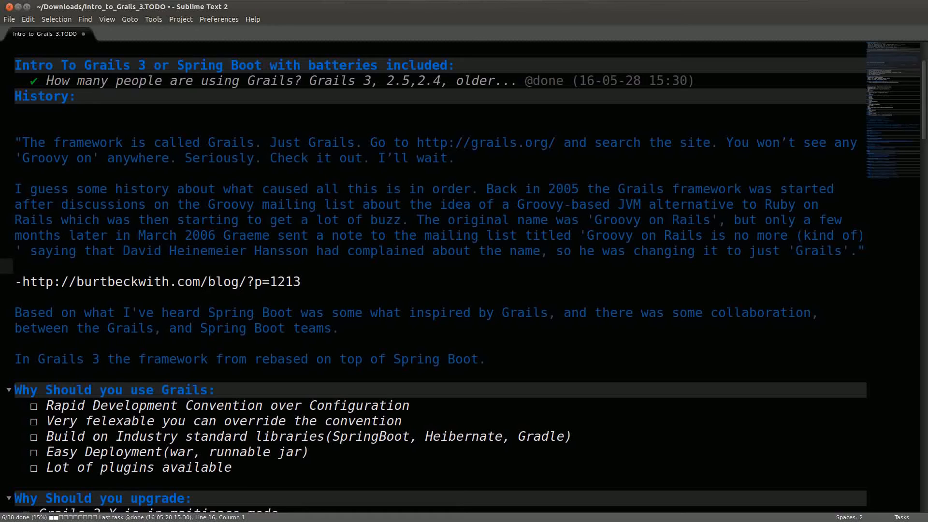
pyautogui.click(16, 266)
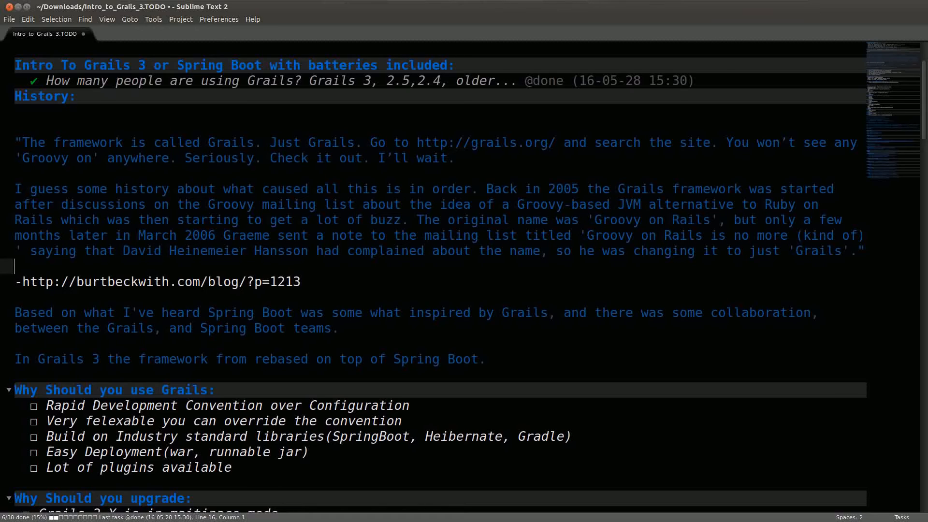
pyautogui.scroll(-3)
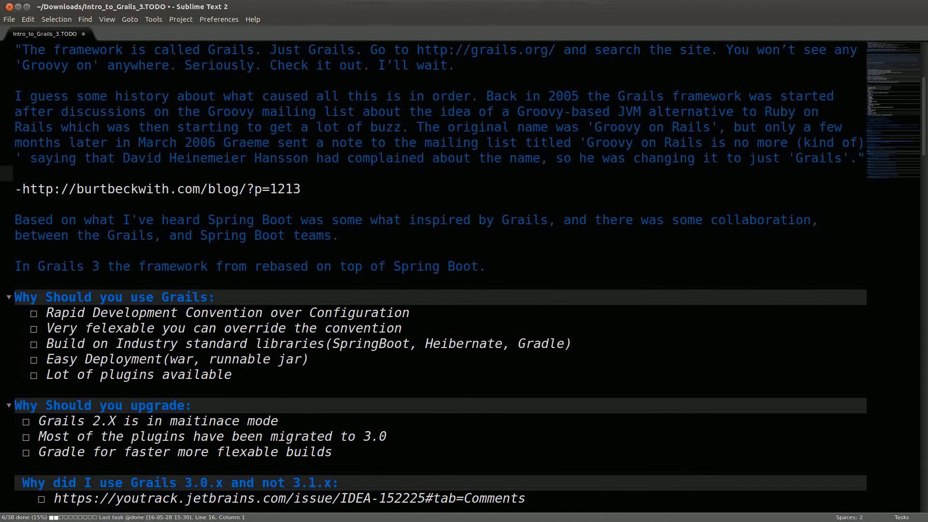
pyautogui.scroll(-3)
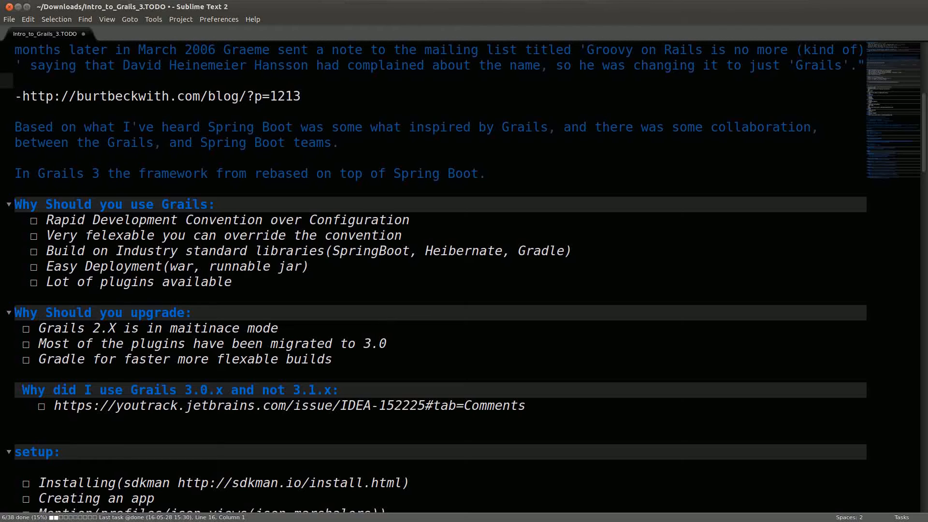
pyautogui.click(152, 312)
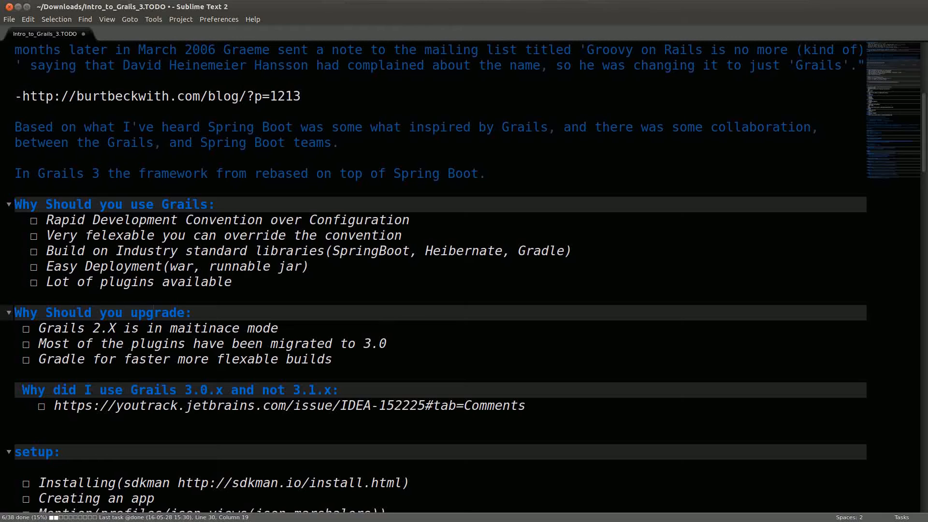
pyautogui.click(151, 312)
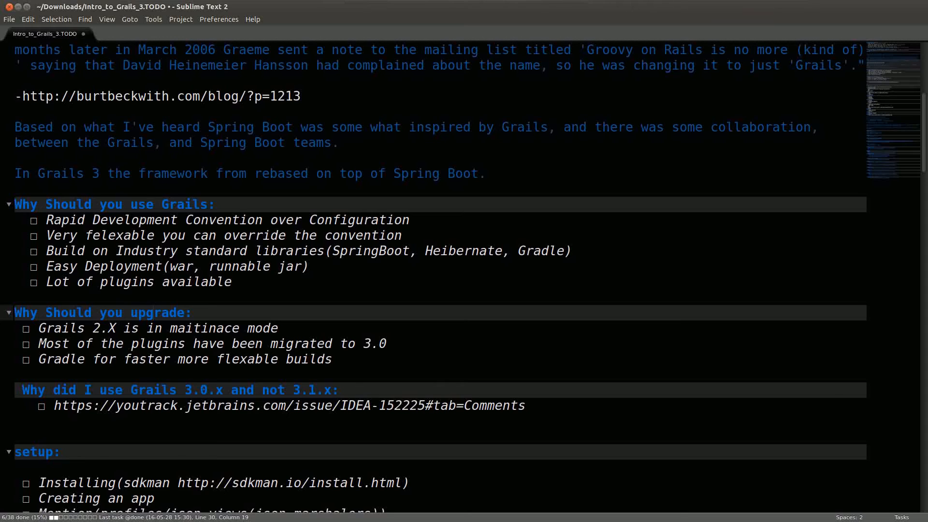
pyautogui.click(149, 312)
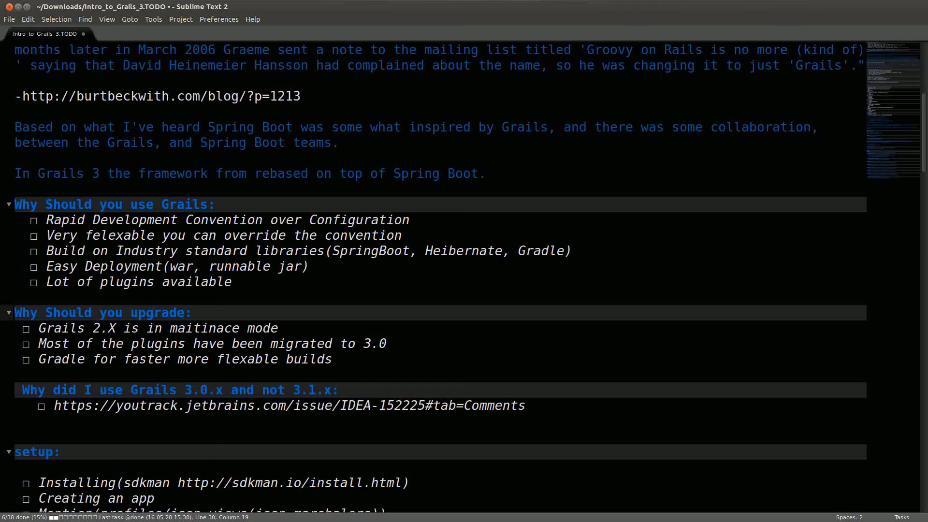
pyautogui.click(151, 313)
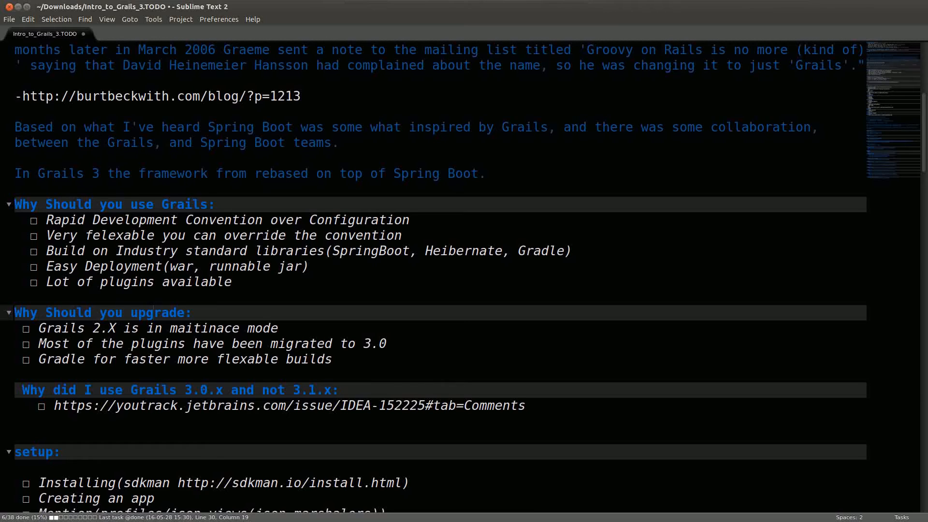
pyautogui.click(151, 312)
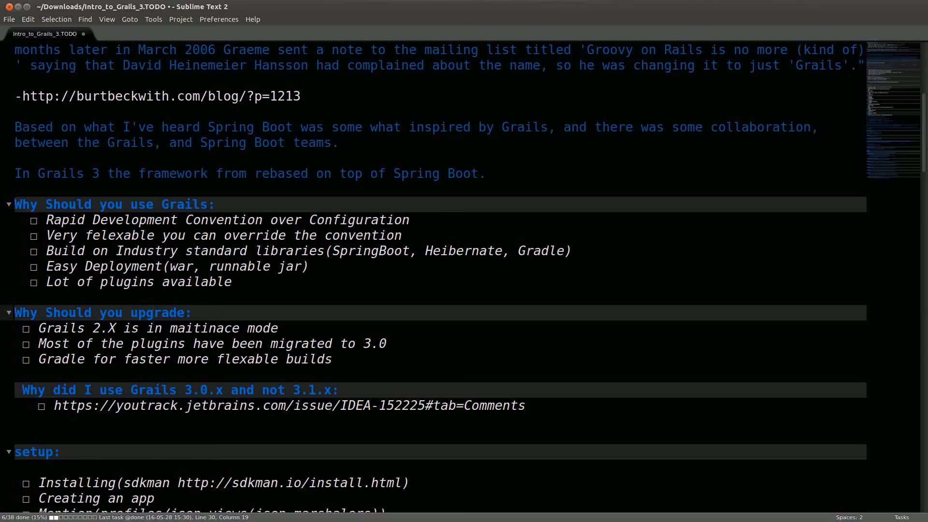
pyautogui.click(151, 312)
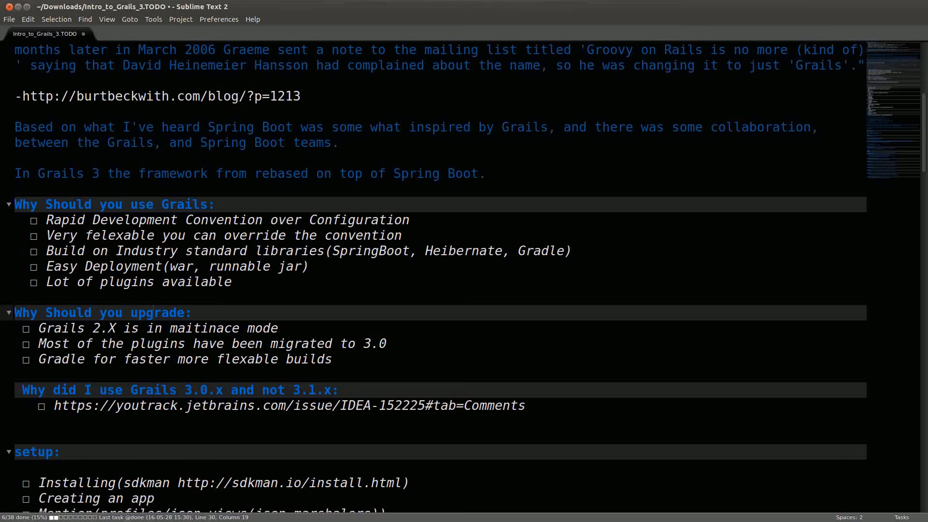
pyautogui.click(150, 313)
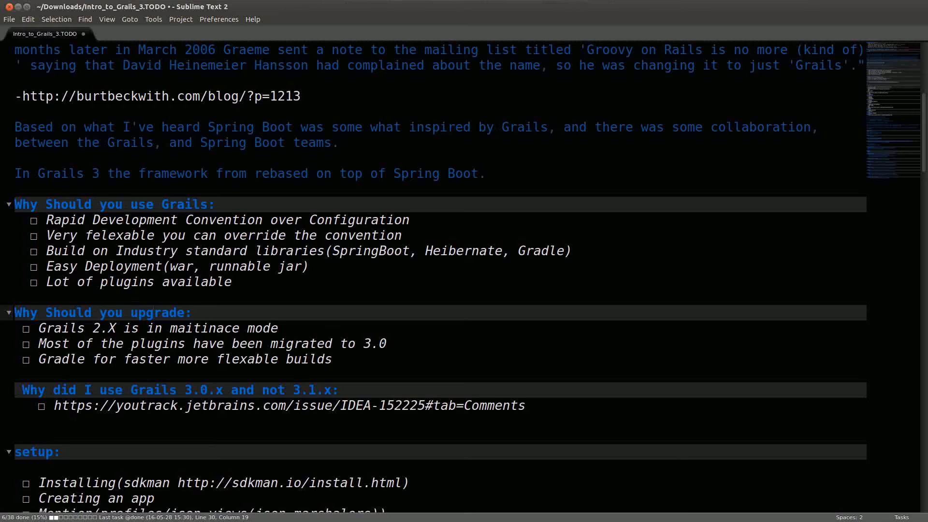
pyautogui.click(150, 313)
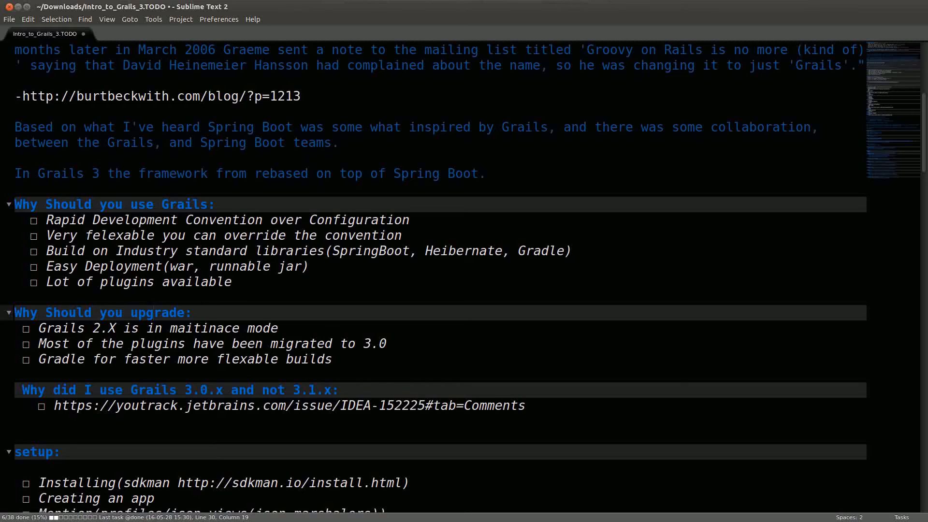
pyautogui.click(152, 313)
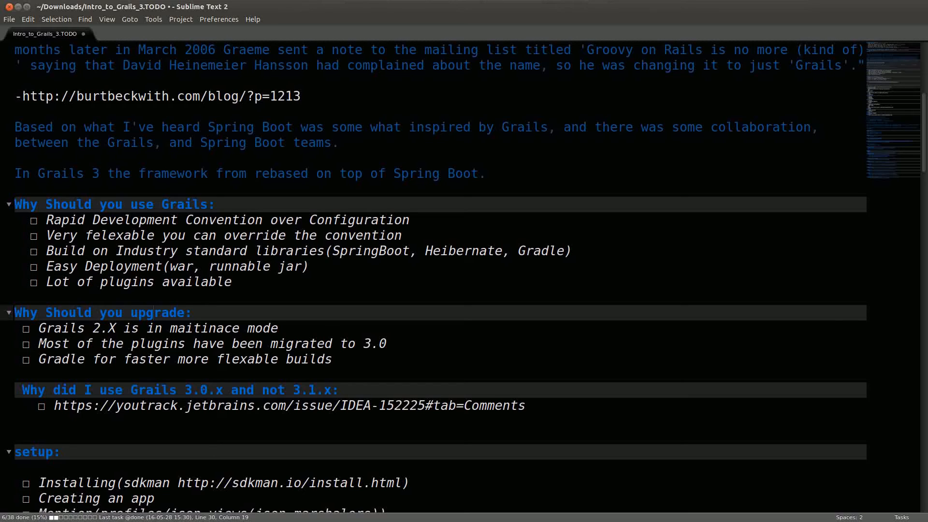
pyautogui.click(151, 313)
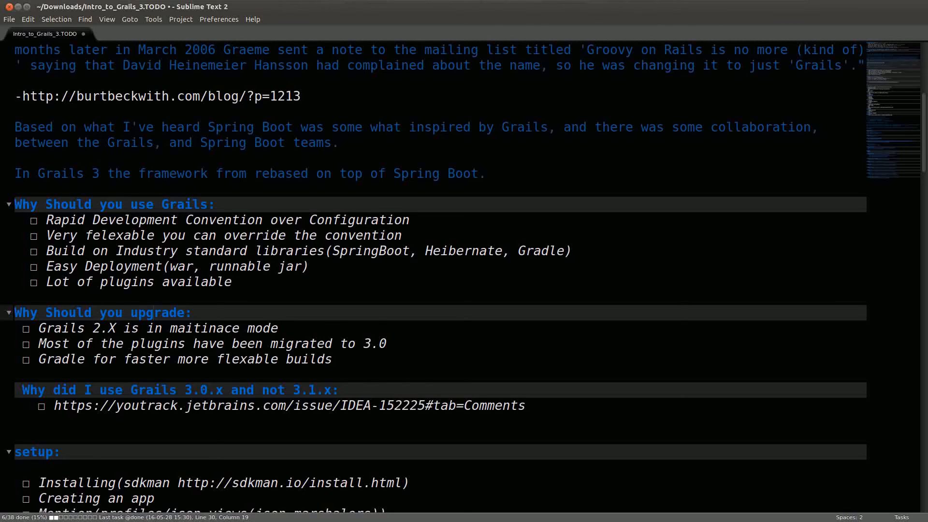
pyautogui.click(150, 313)
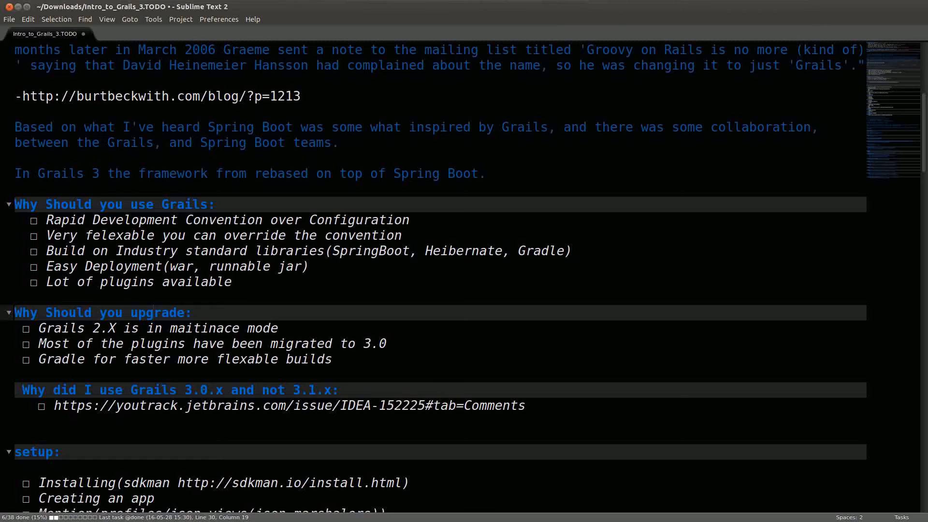
pyautogui.click(151, 312)
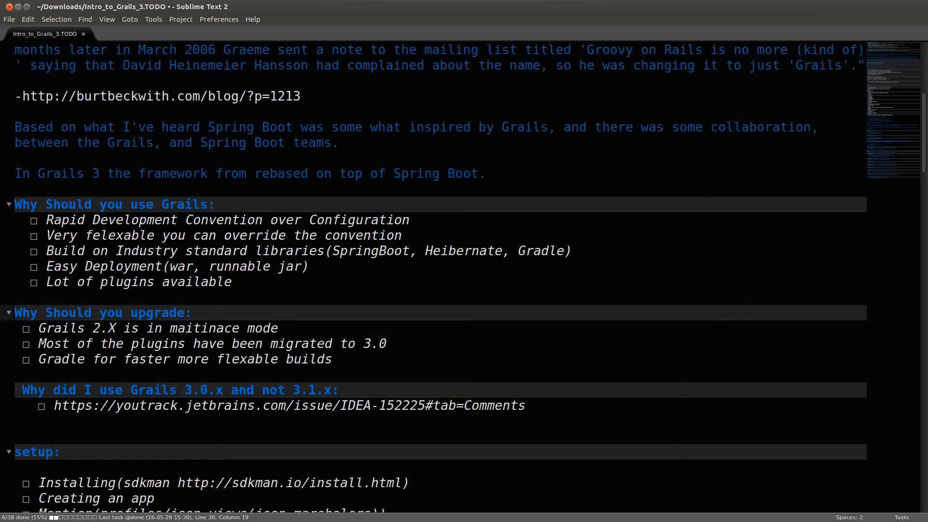
pyautogui.click(145, 359)
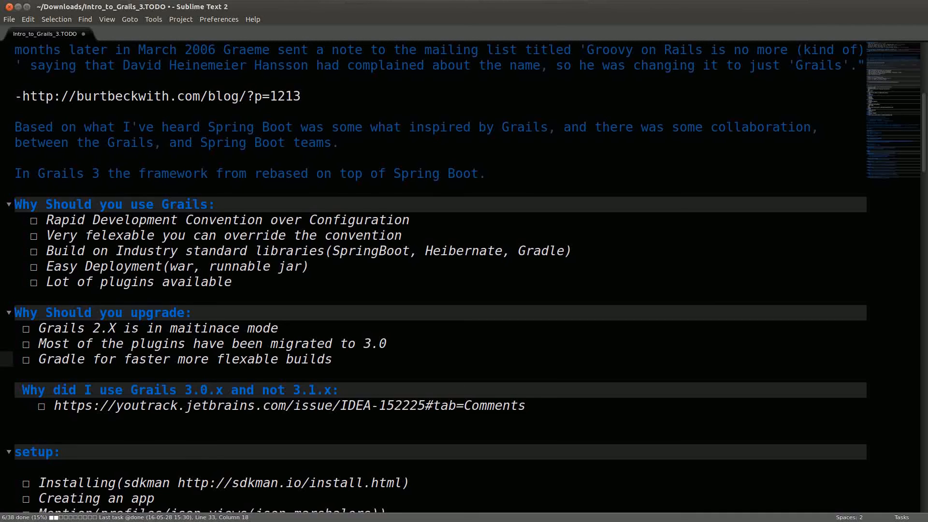
pyautogui.click(147, 359)
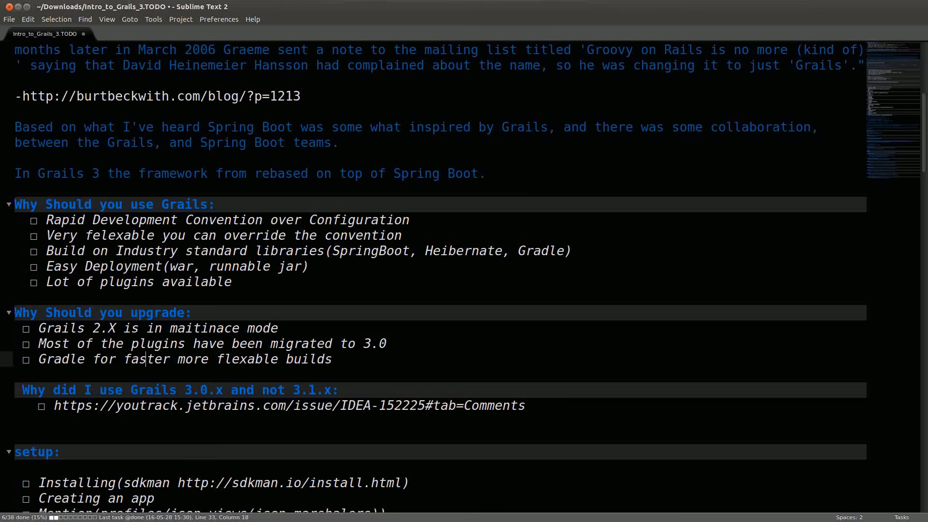
pyautogui.click(85, 219)
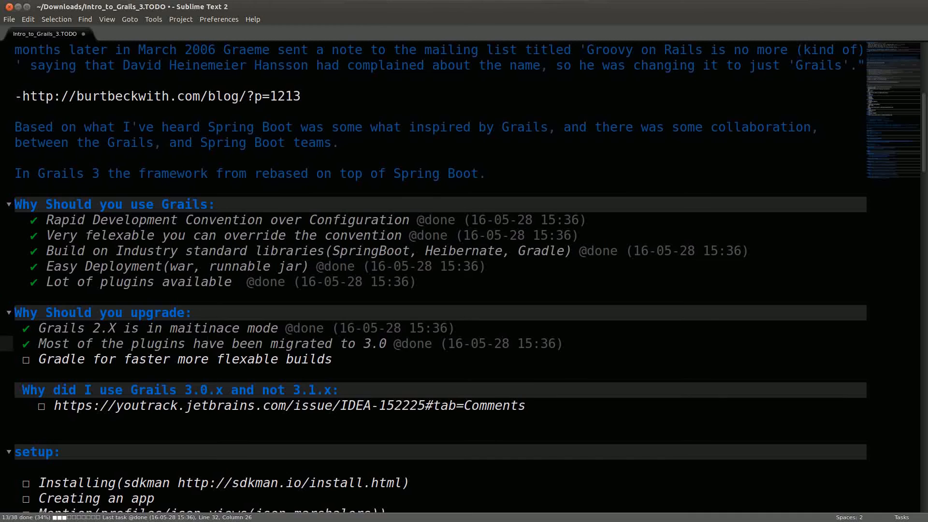
pyautogui.click(206, 344)
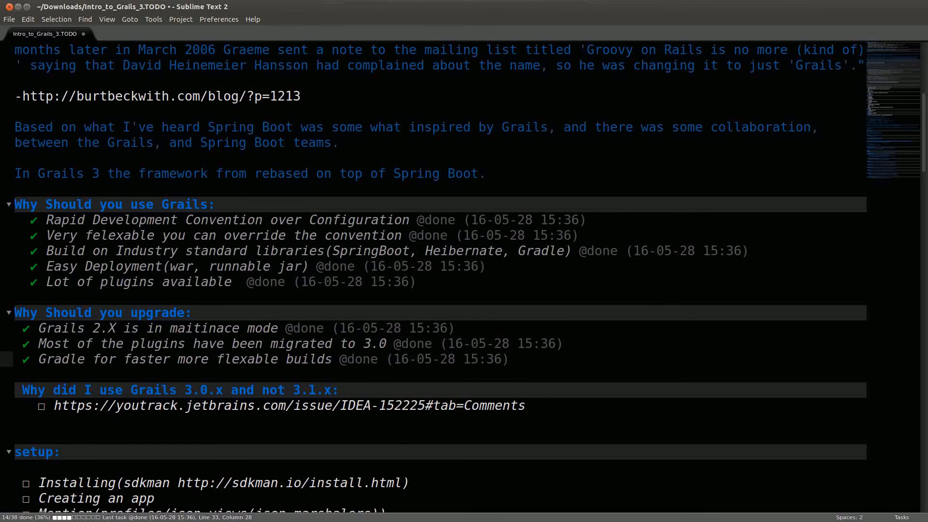
pyautogui.click(222, 359)
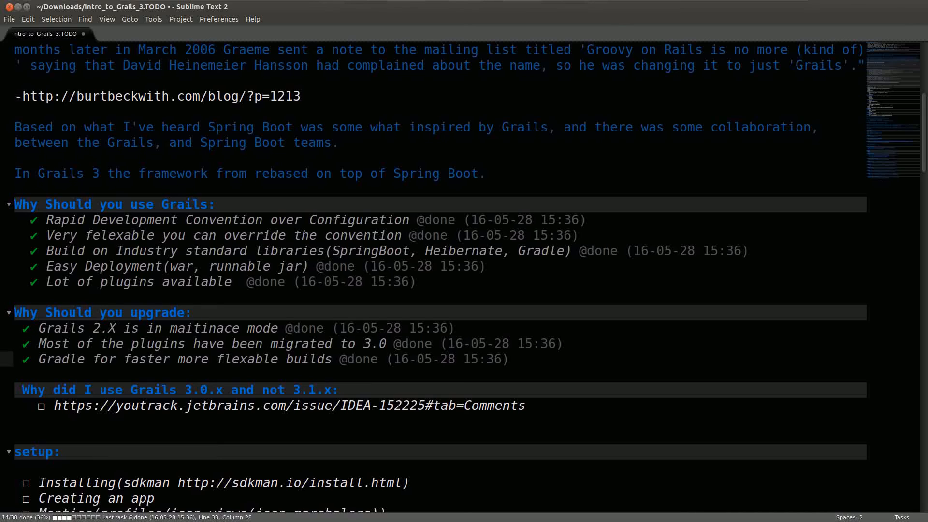
pyautogui.click(221, 360)
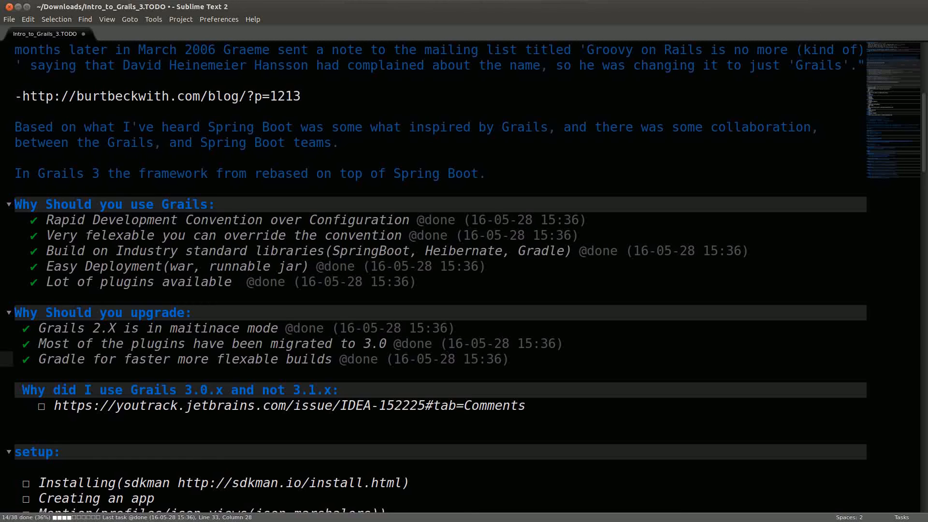
pyautogui.click(222, 359)
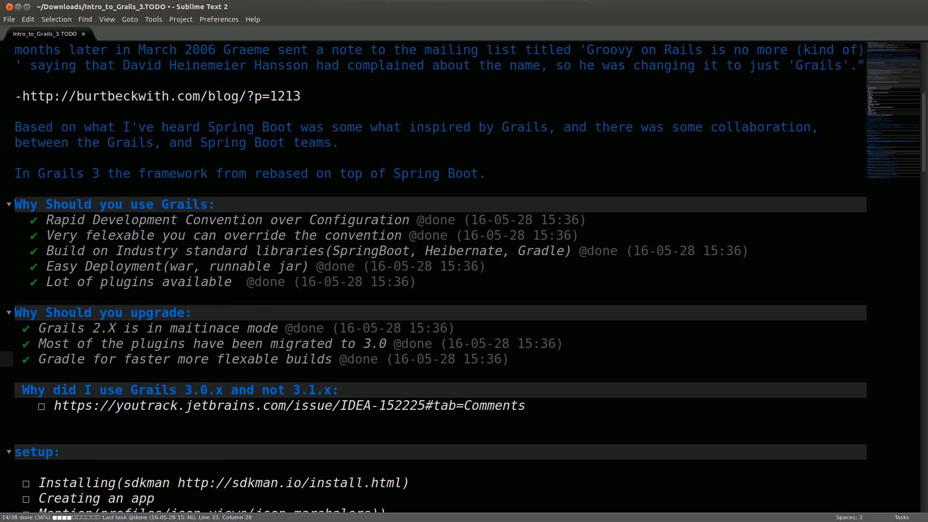
pyautogui.click(221, 359)
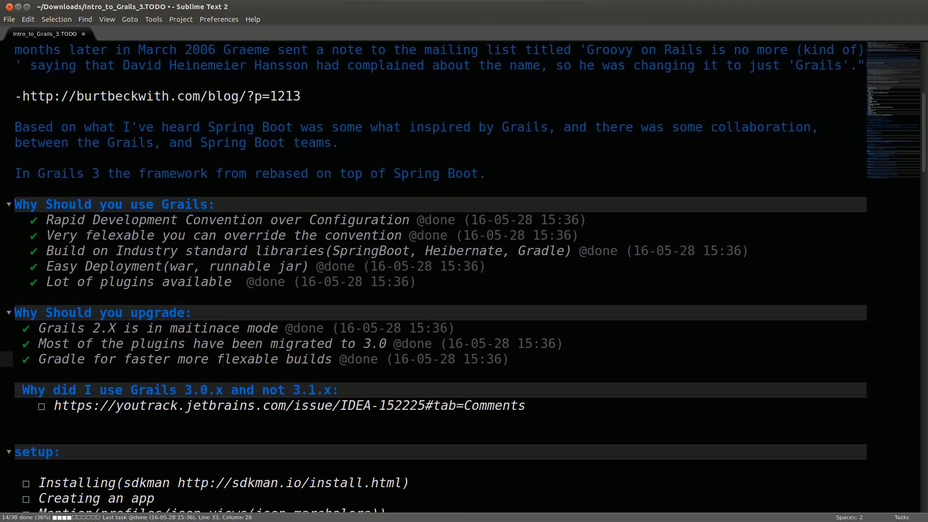
pyautogui.click(220, 359)
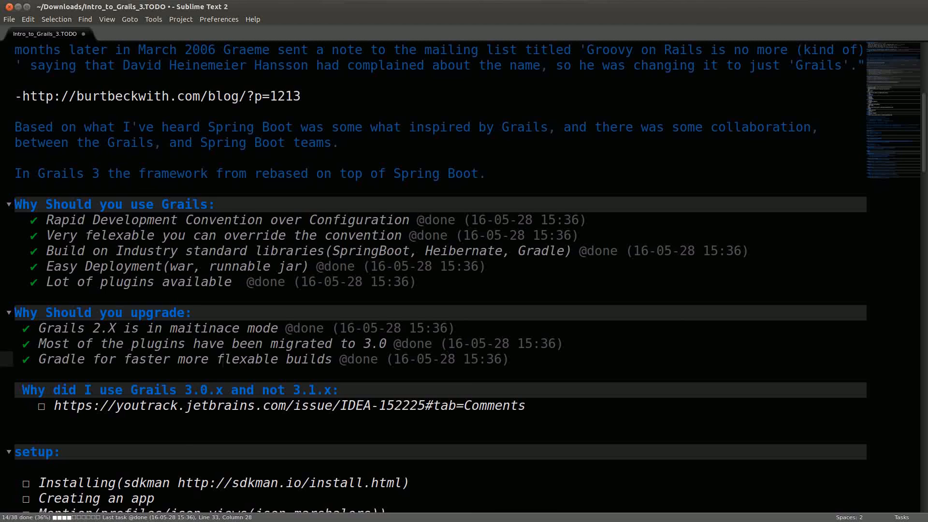
pyautogui.click(222, 359)
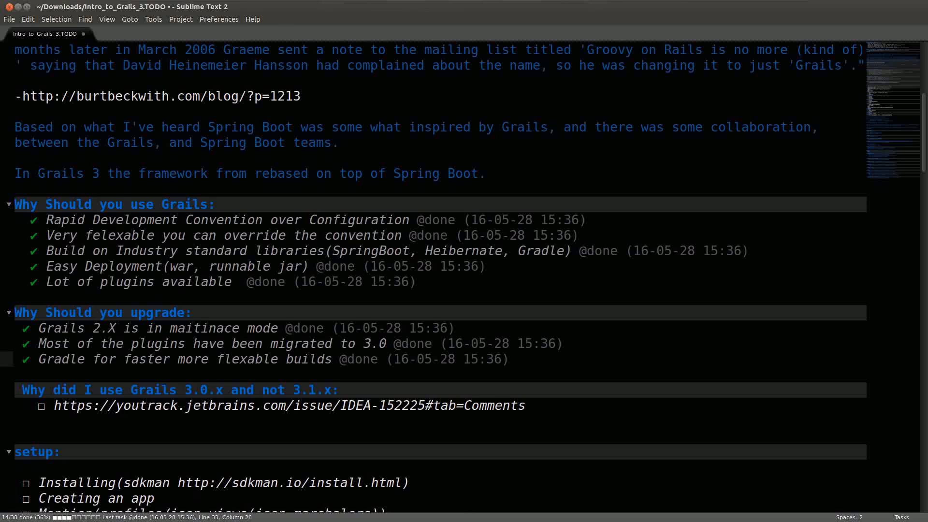
pyautogui.click(221, 359)
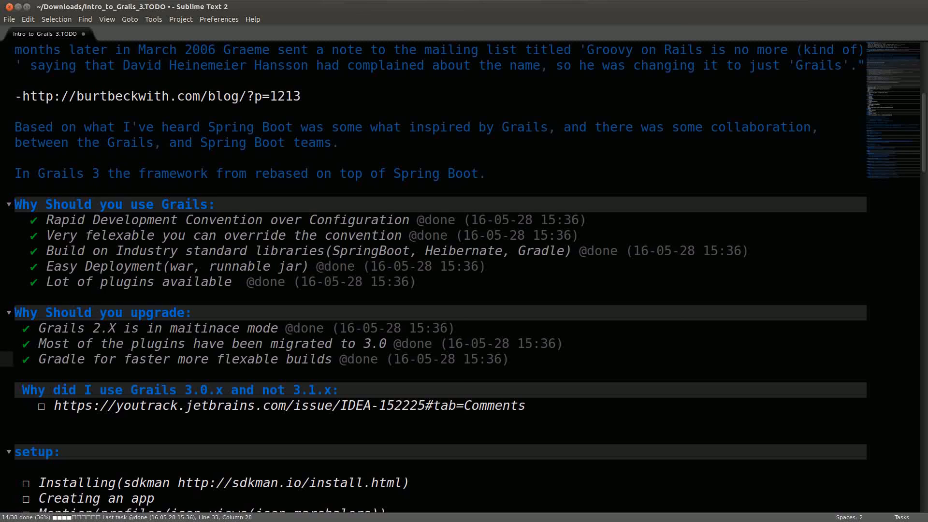
pyautogui.click(222, 359)
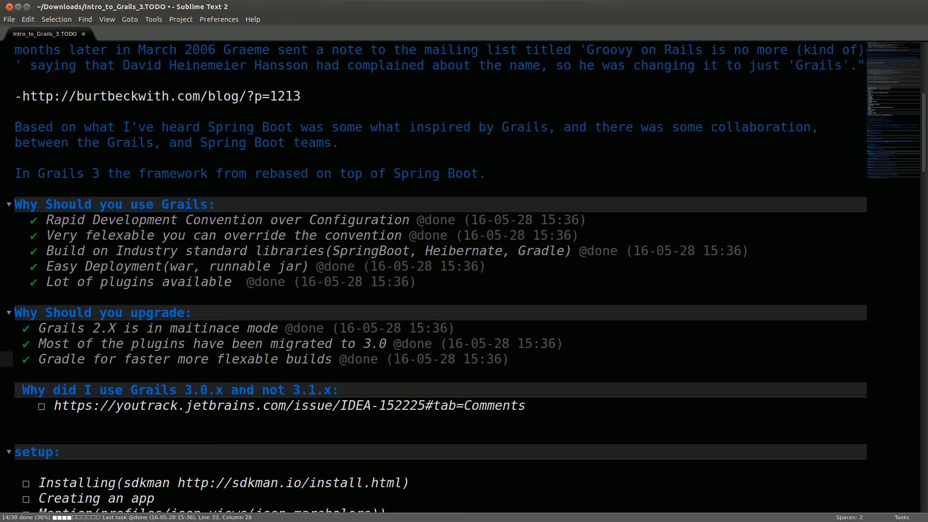
# Select the full youtrack issue URL, then scroll down to the Config section.
pyautogui.moveTo(53, 406); pyautogui.dragTo(446, 406)
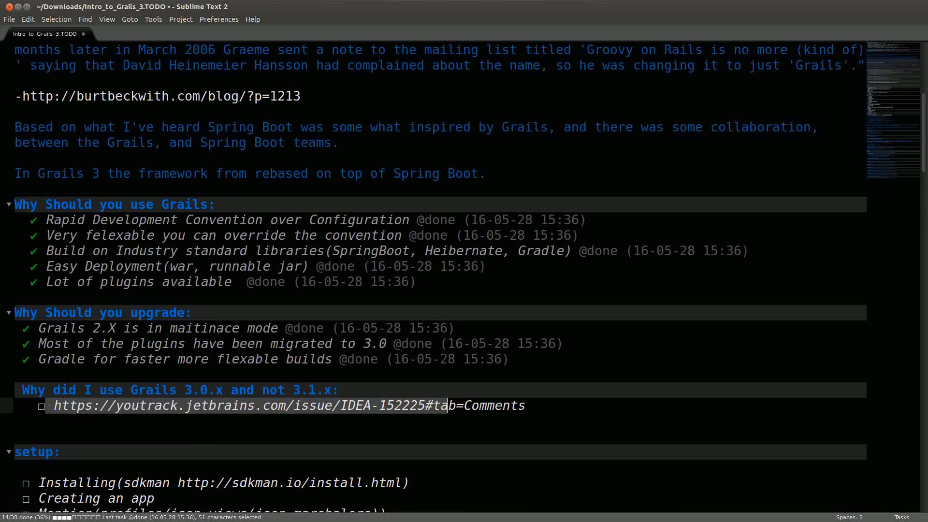
pyautogui.moveTo(450, 405); pyautogui.dragTo(524, 405)
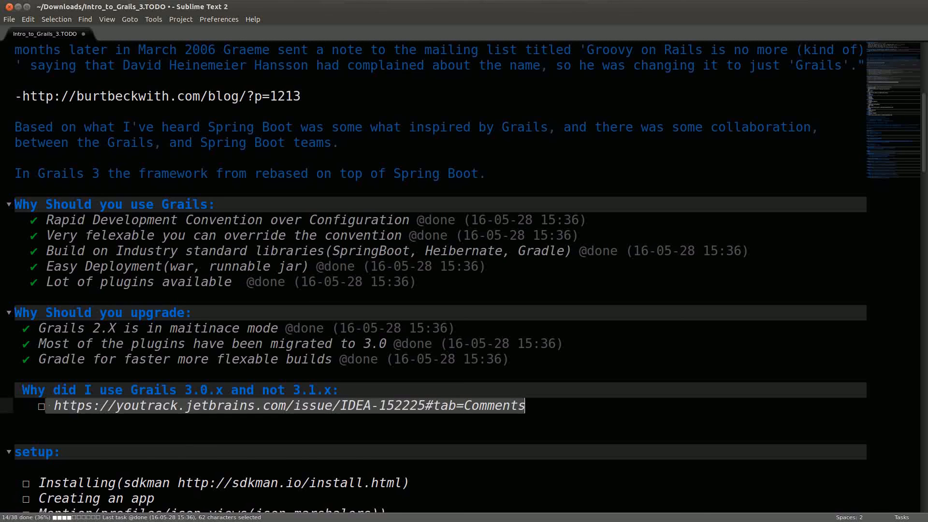
pyautogui.scroll(-3)
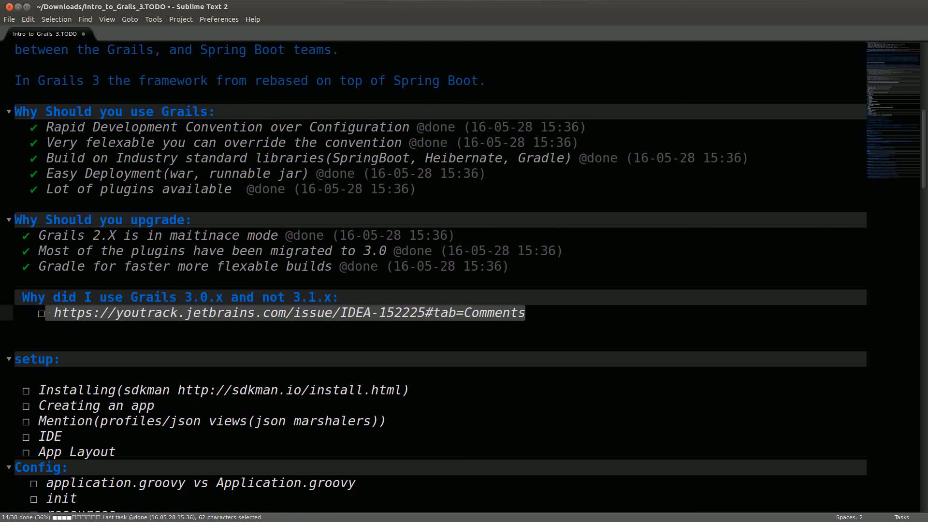